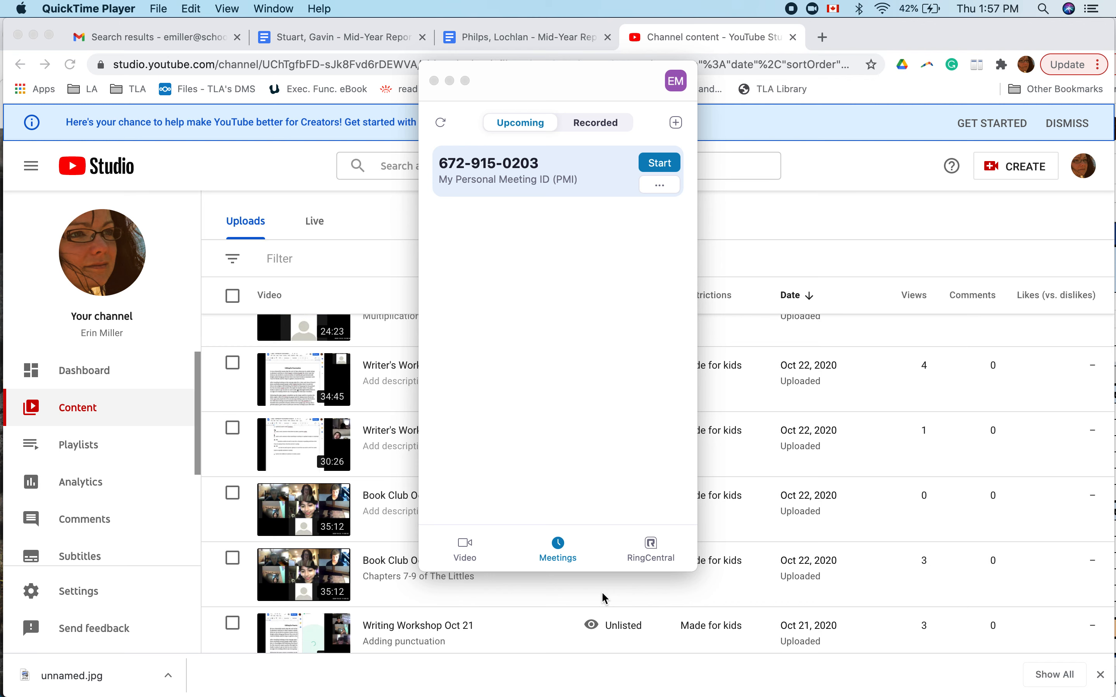
mouse_move(452, 384)
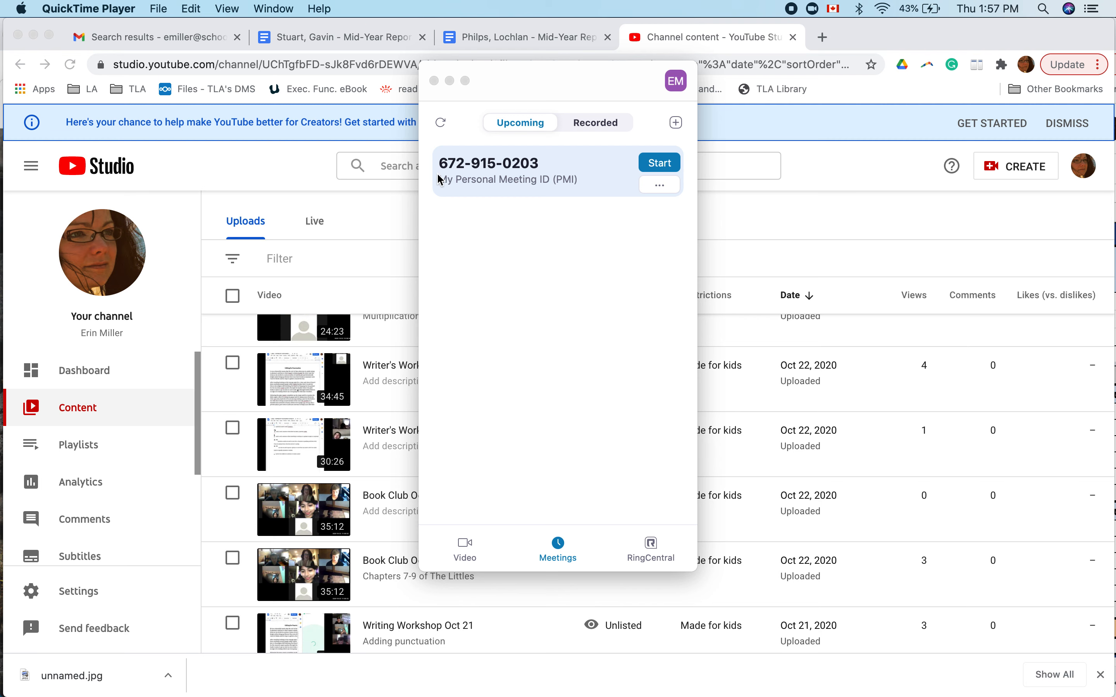
mouse_move(562, 190)
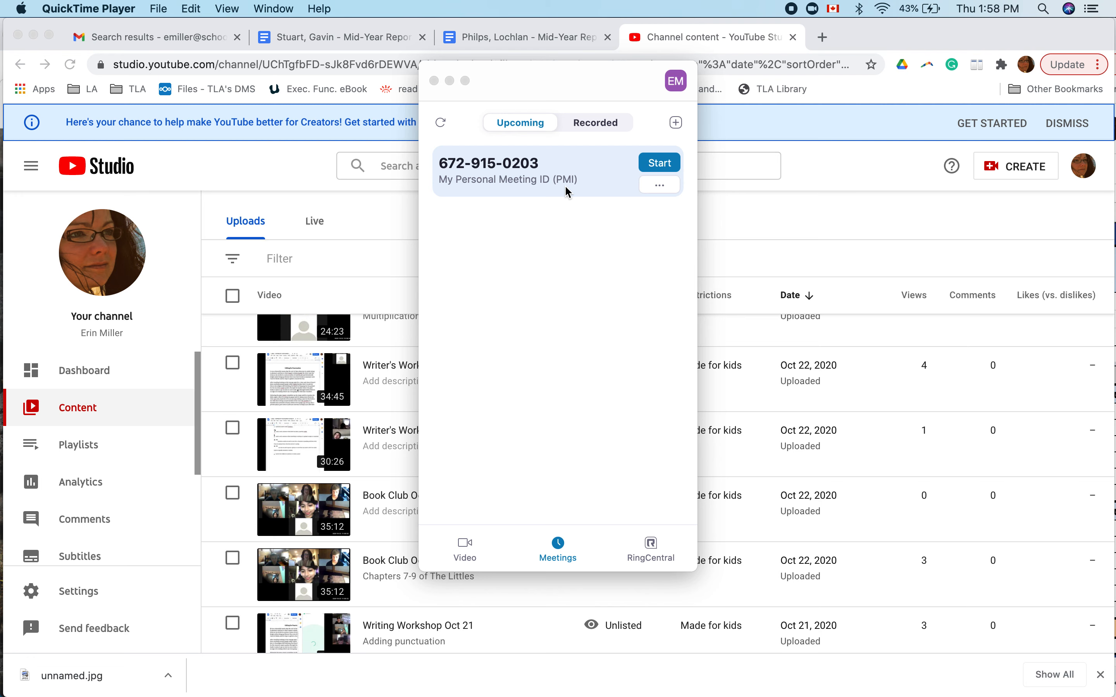
mouse_move(525, 178)
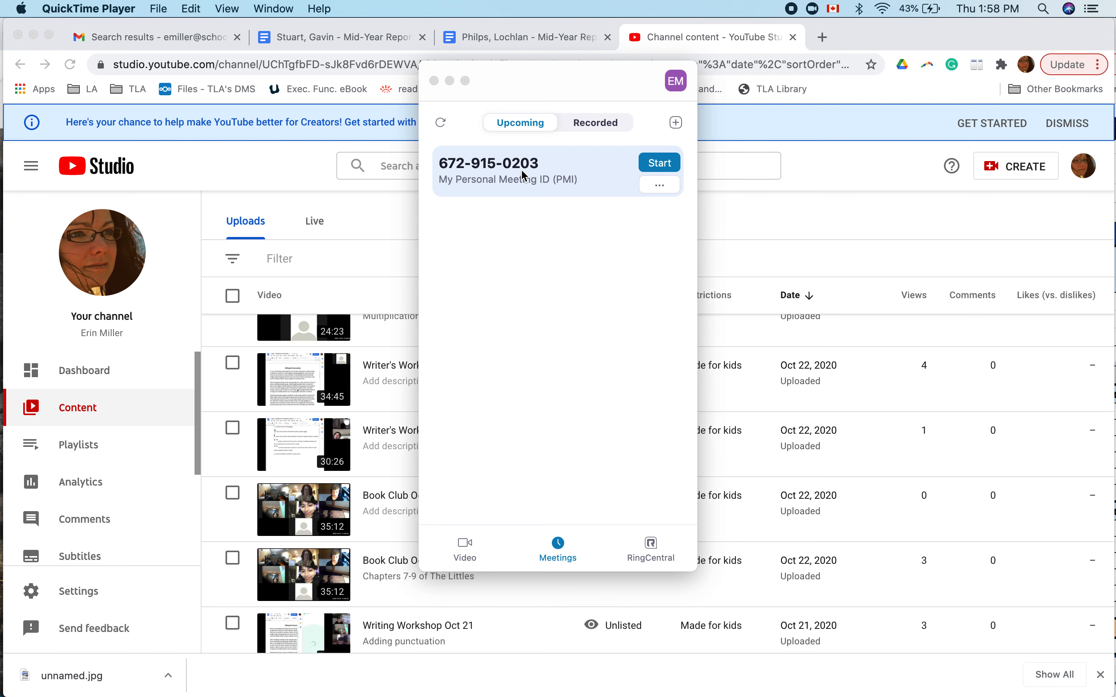
mouse_move(560, 665)
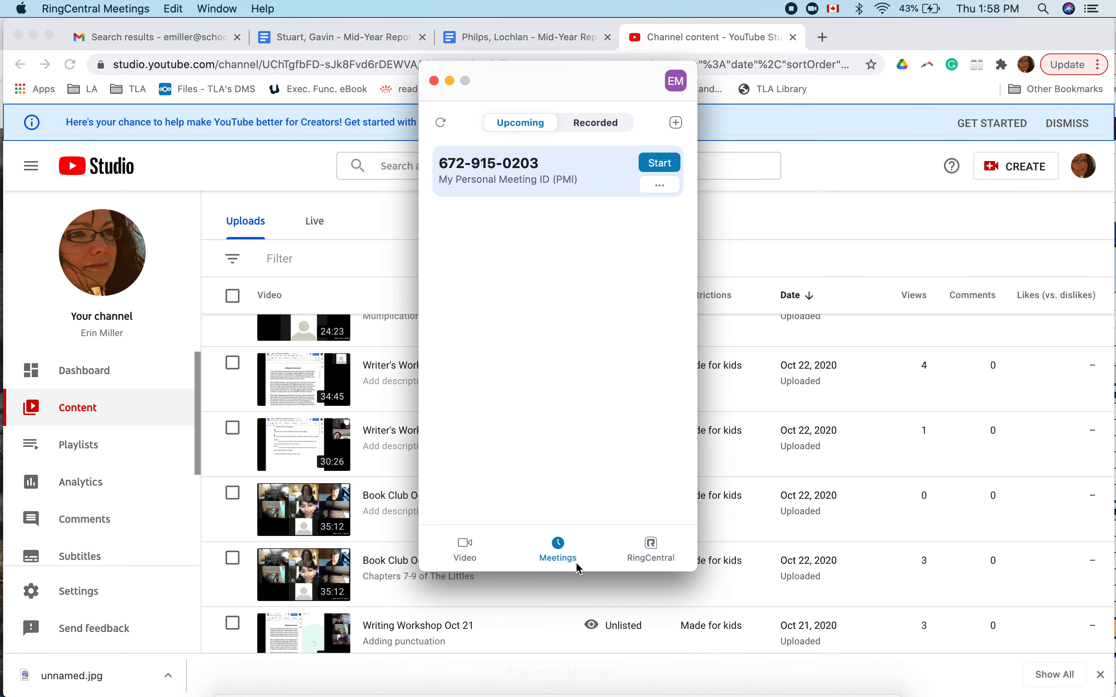
mouse_move(578, 225)
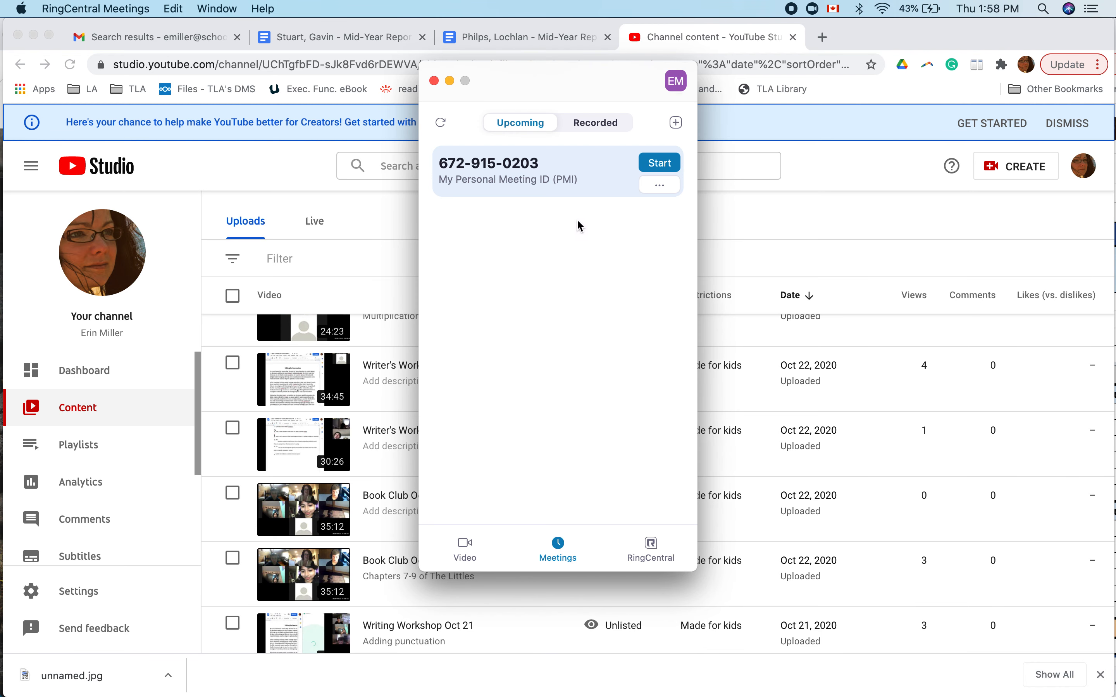
mouse_move(464, 545)
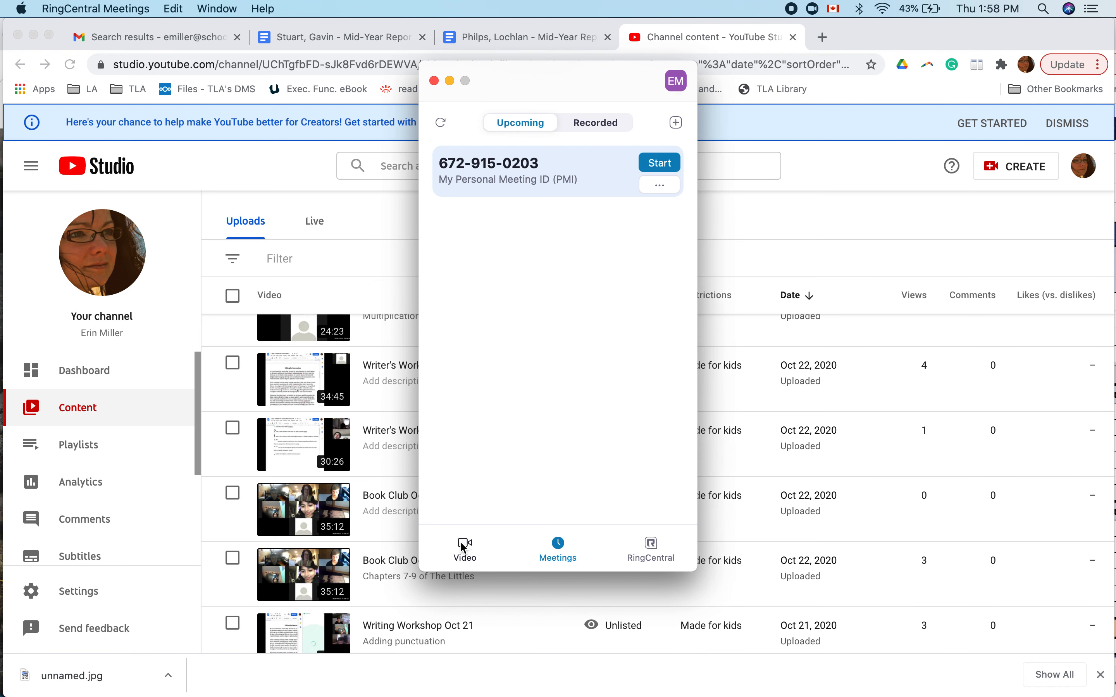
- Show the new-meeting options on the Video panel and close the app.glip.com Chrome tab
left_click(464, 548)
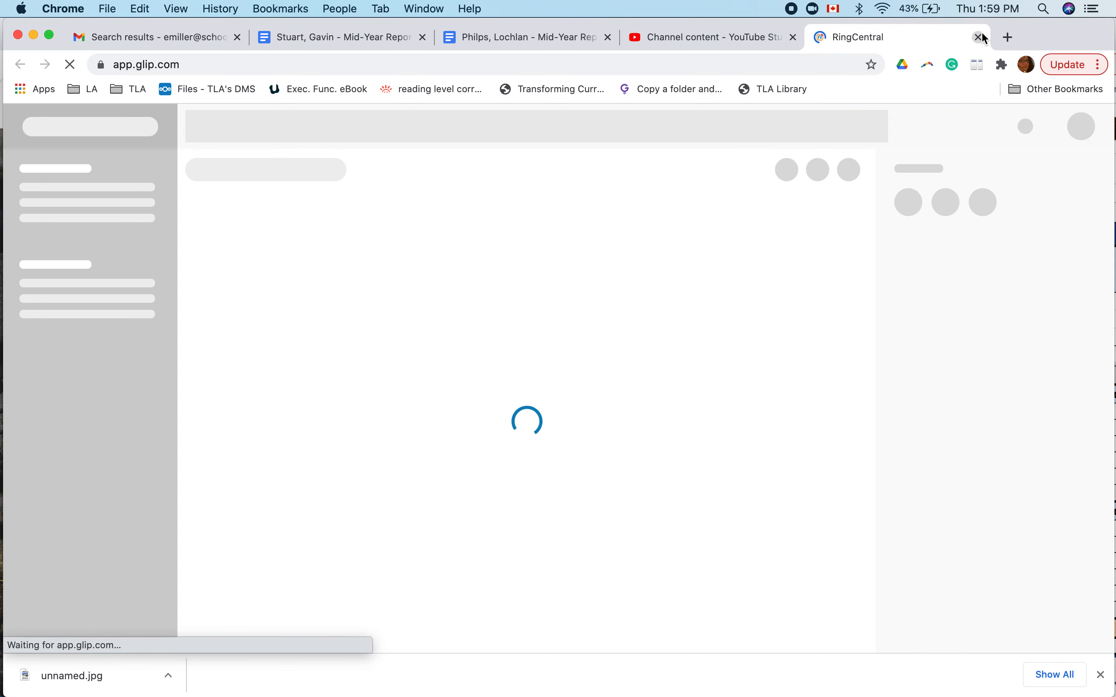
left_click(981, 37)
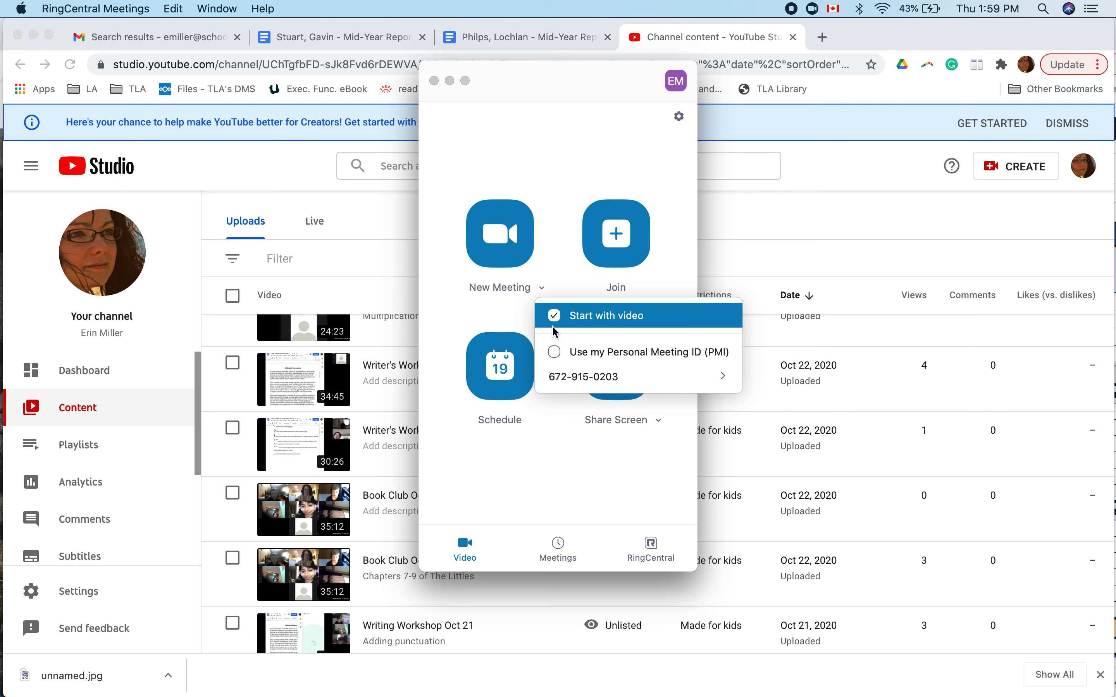
mouse_move(554, 353)
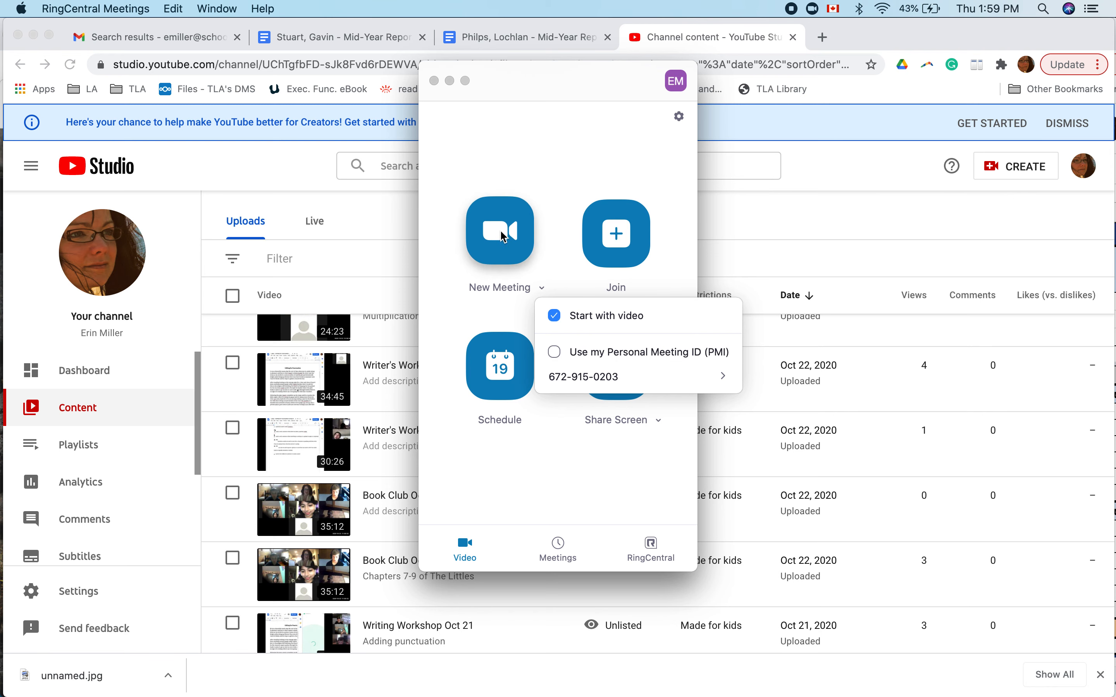
mouse_move(576, 176)
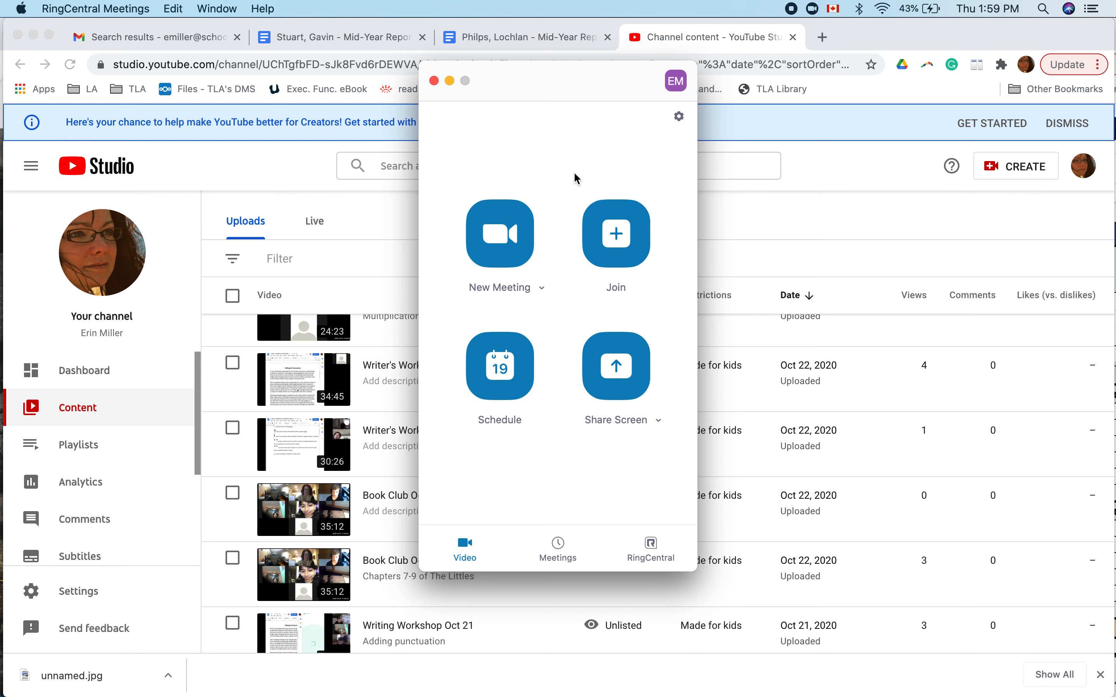
mouse_move(552, 411)
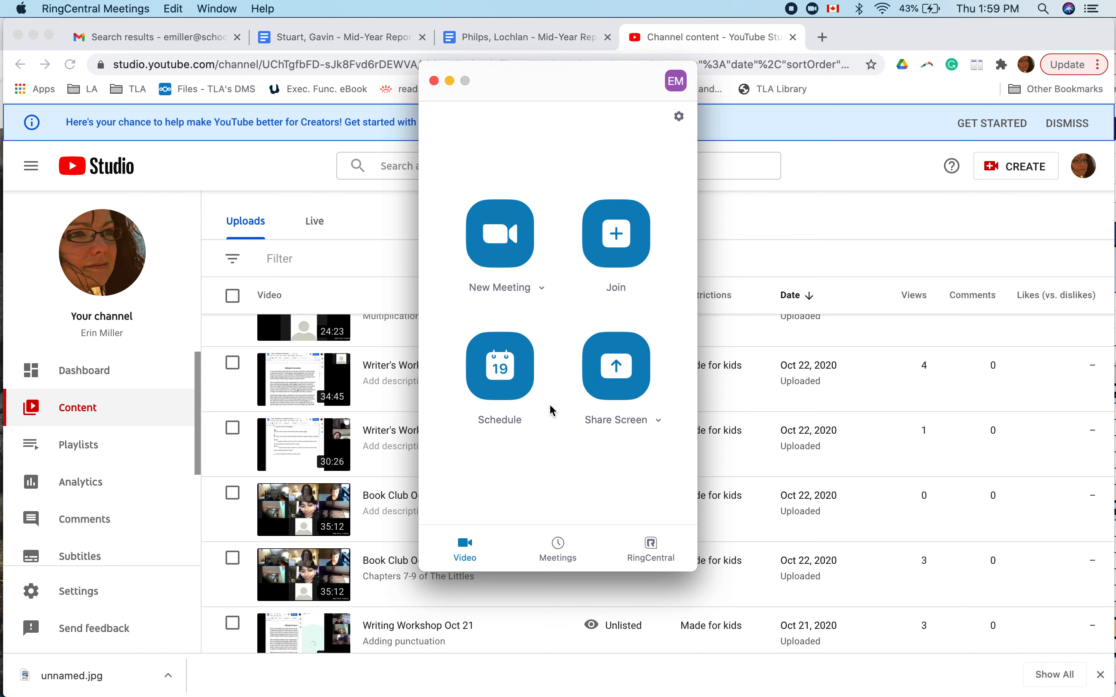
mouse_move(559, 477)
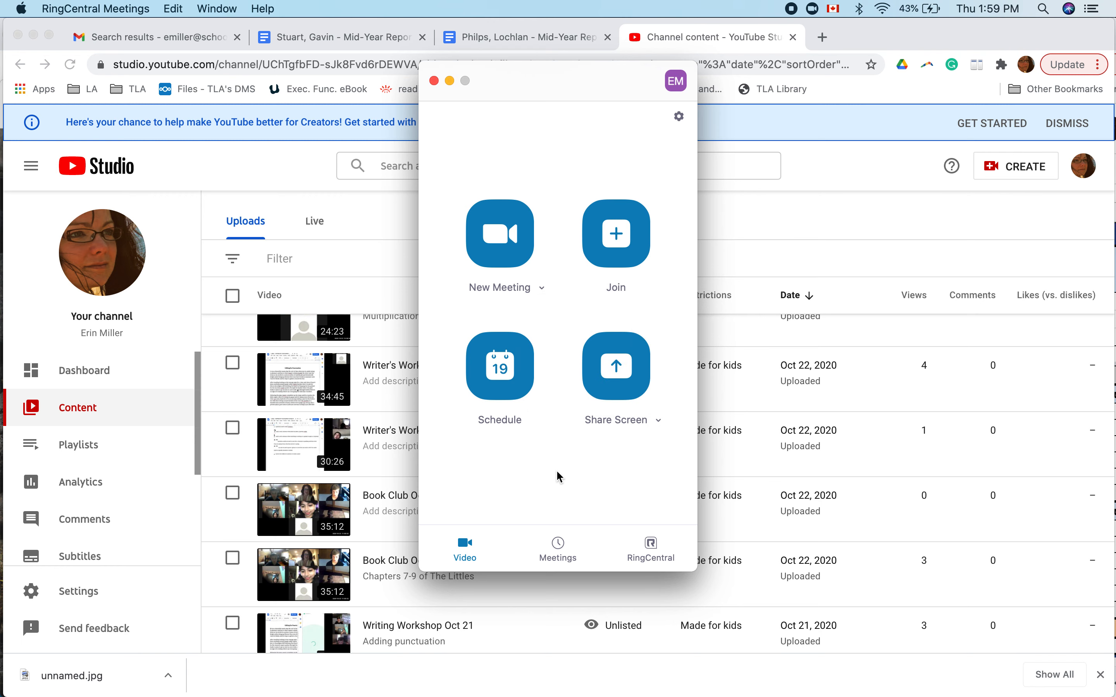
left_click(557, 548)
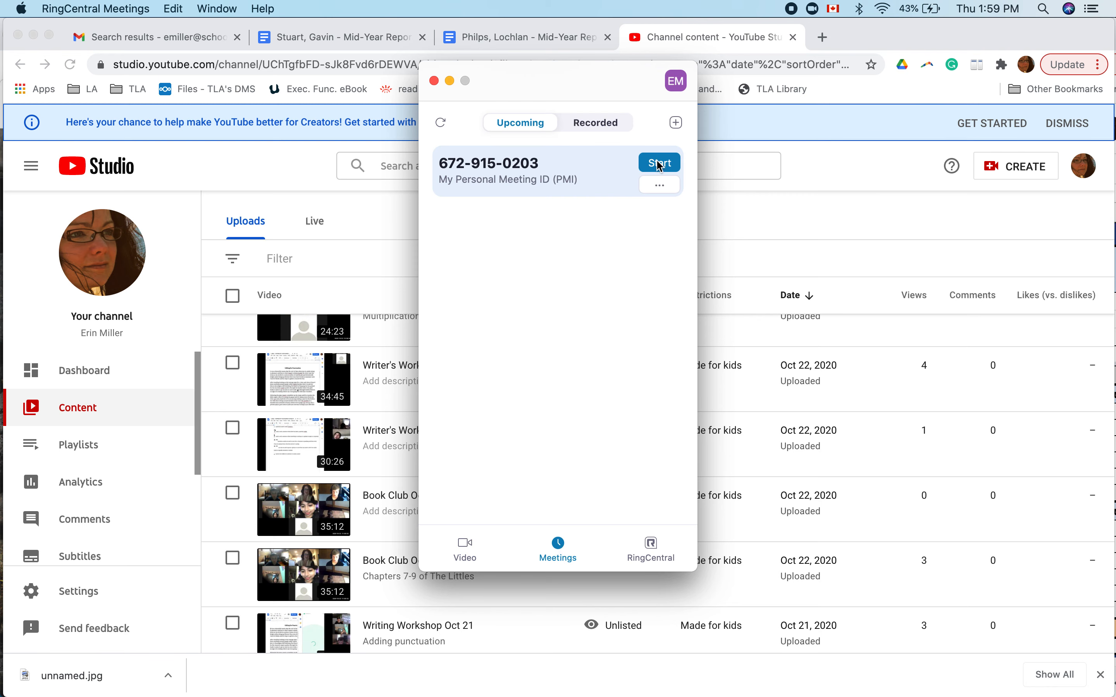
mouse_move(610, 132)
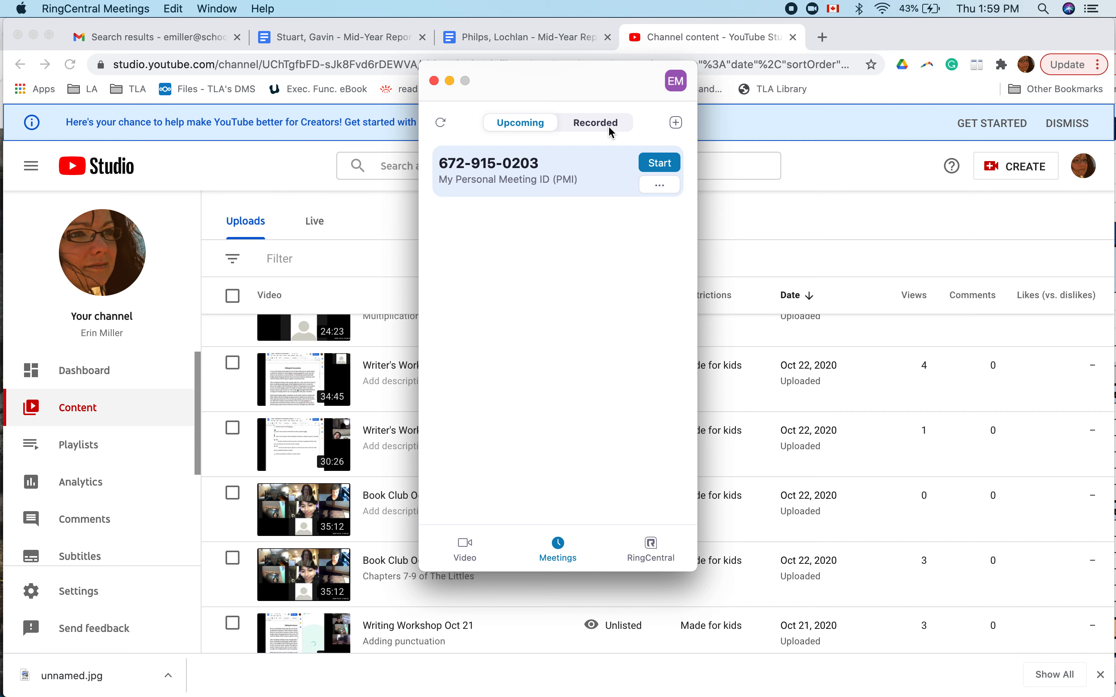
left_click(595, 123)
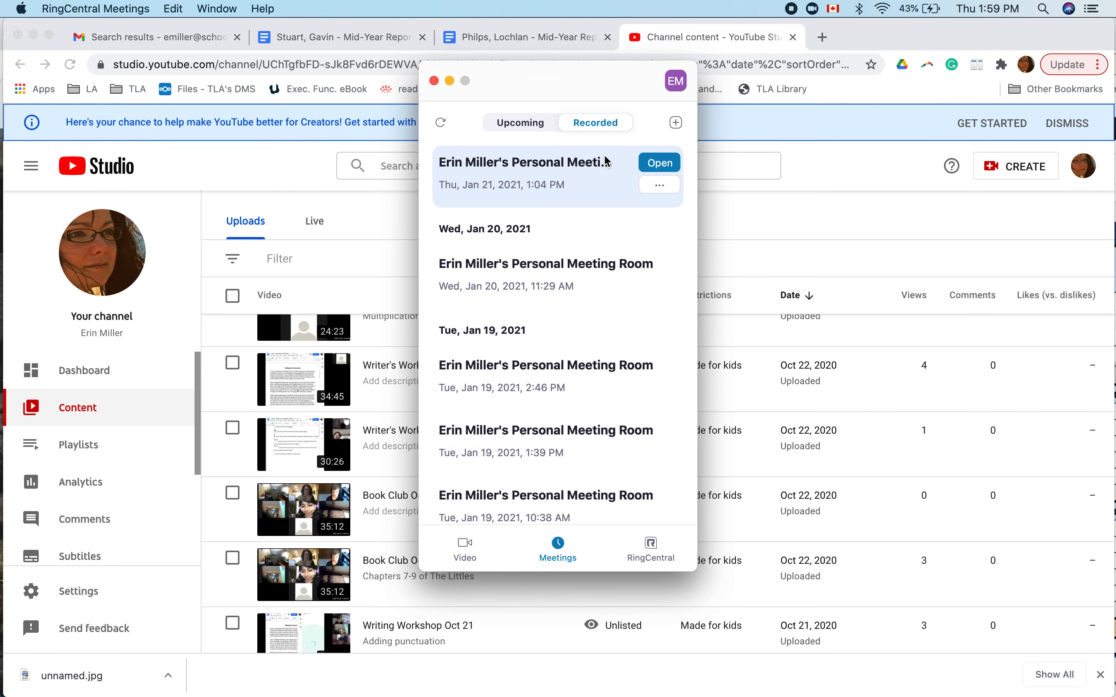
left_click(519, 123)
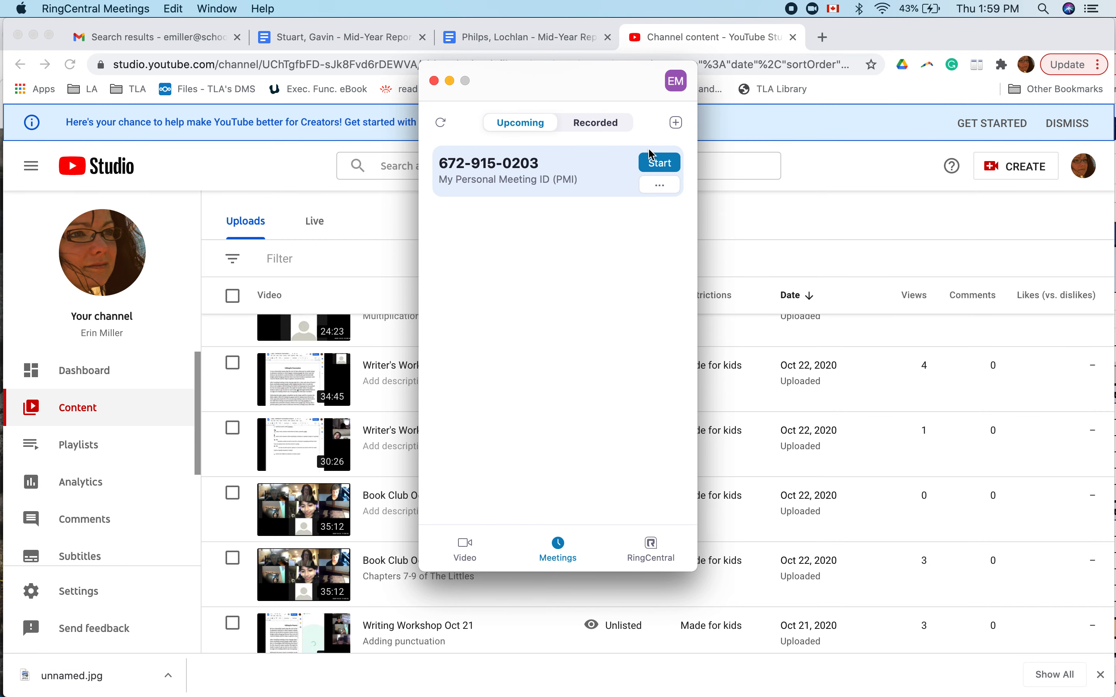
mouse_move(600, 270)
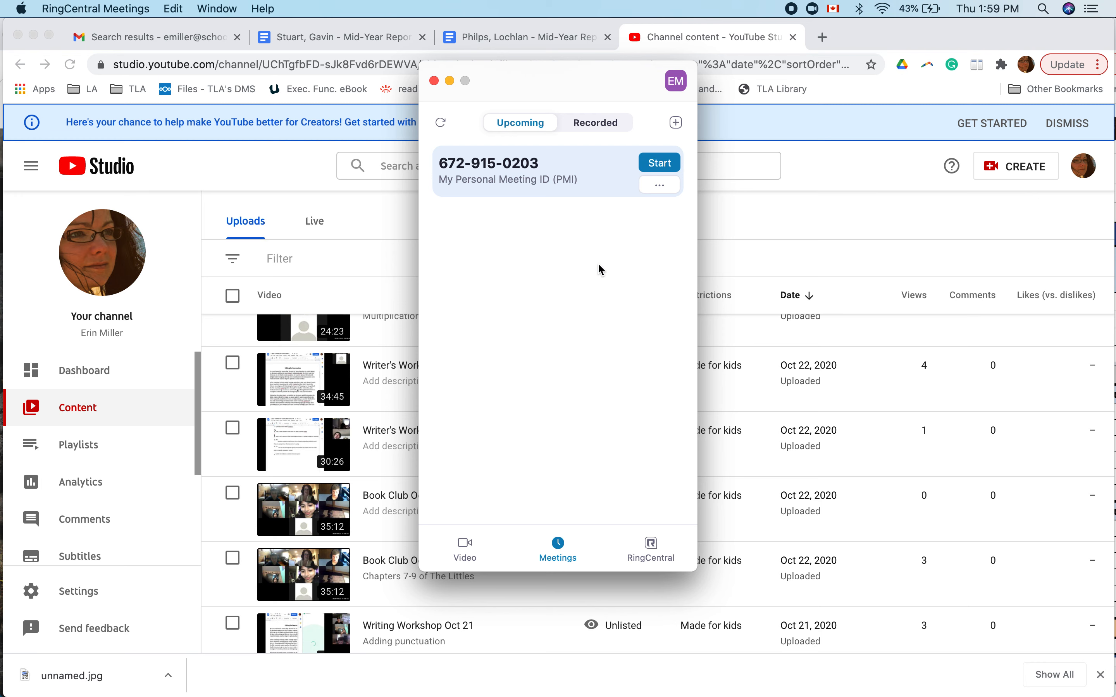
mouse_move(548, 263)
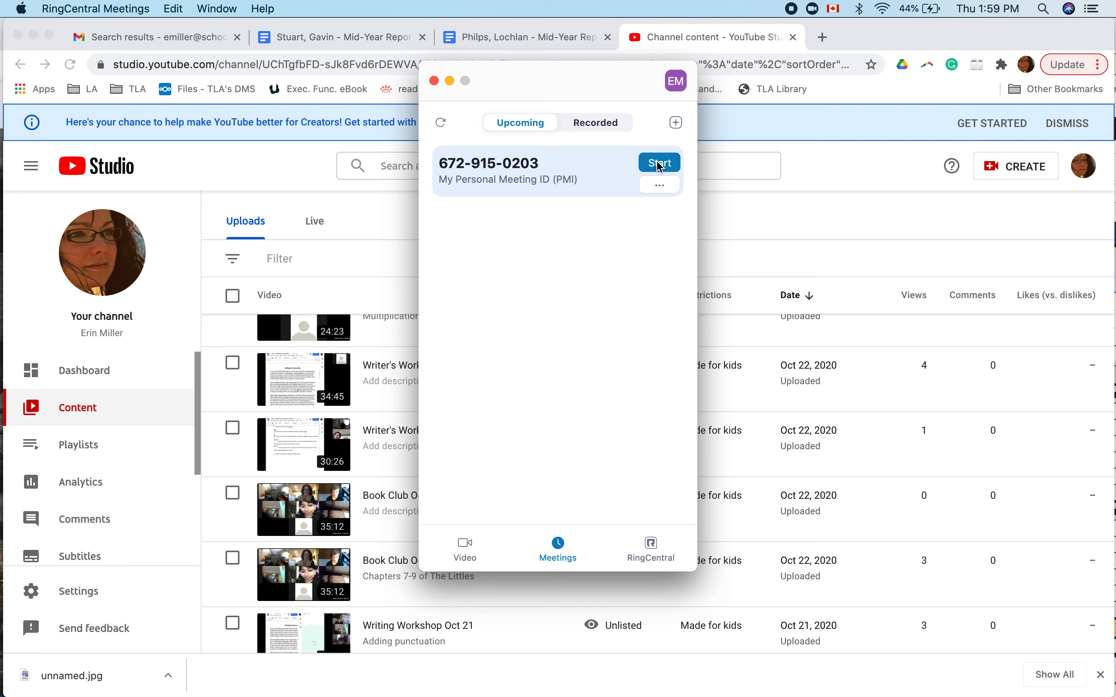
left_click(658, 162)
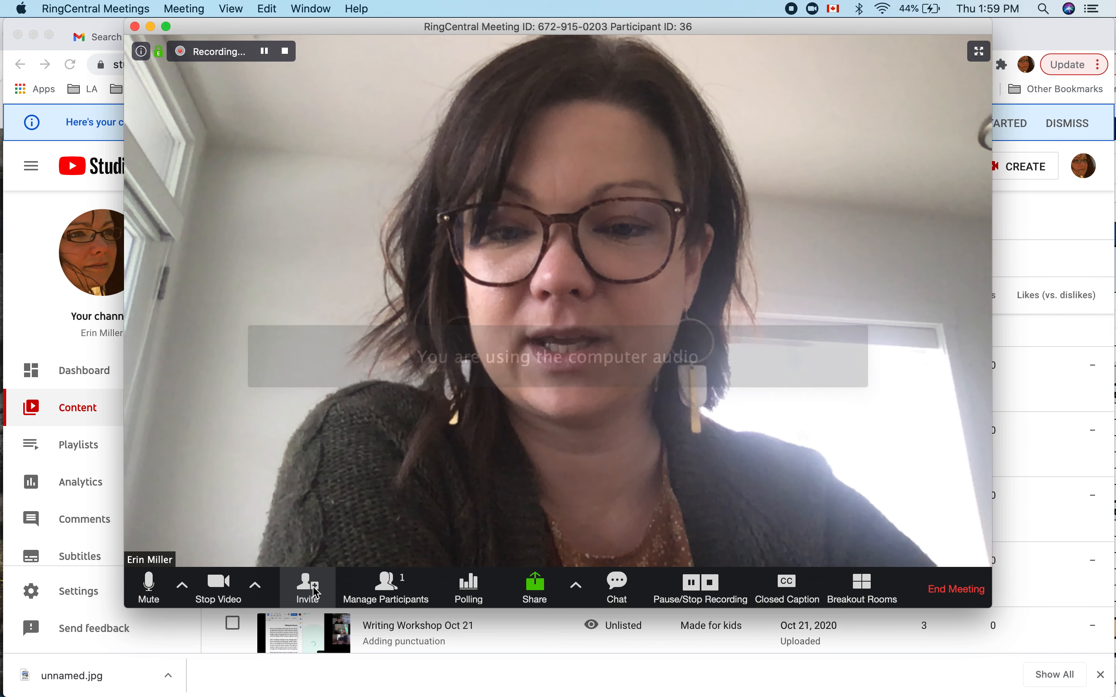
left_click(307, 587)
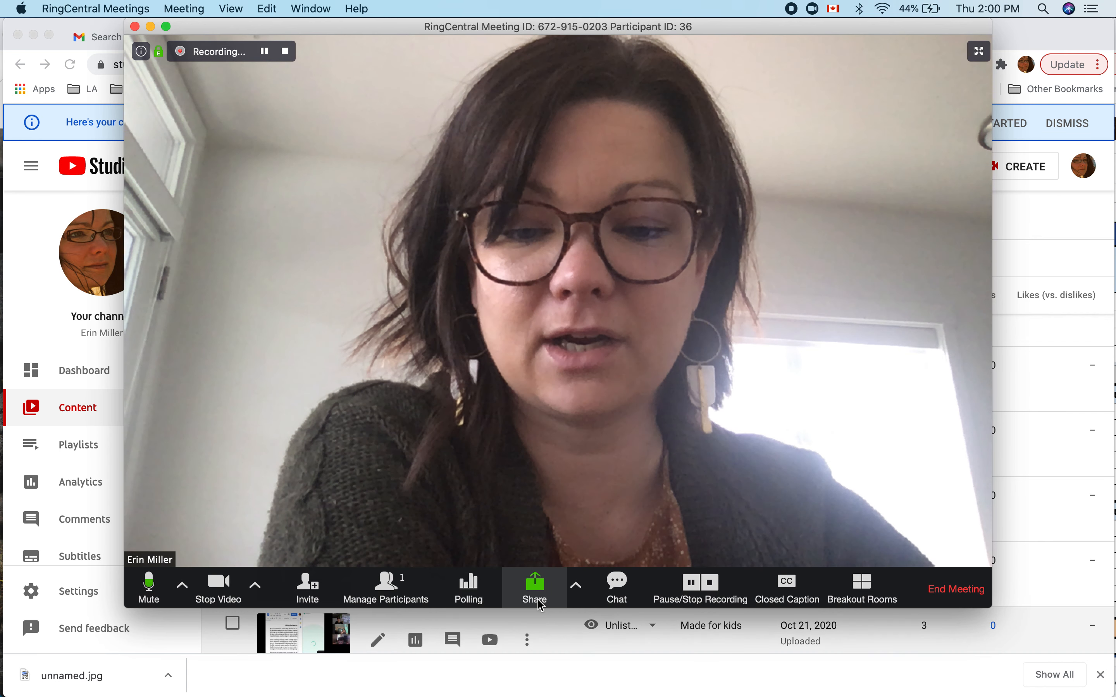
mouse_move(566, 580)
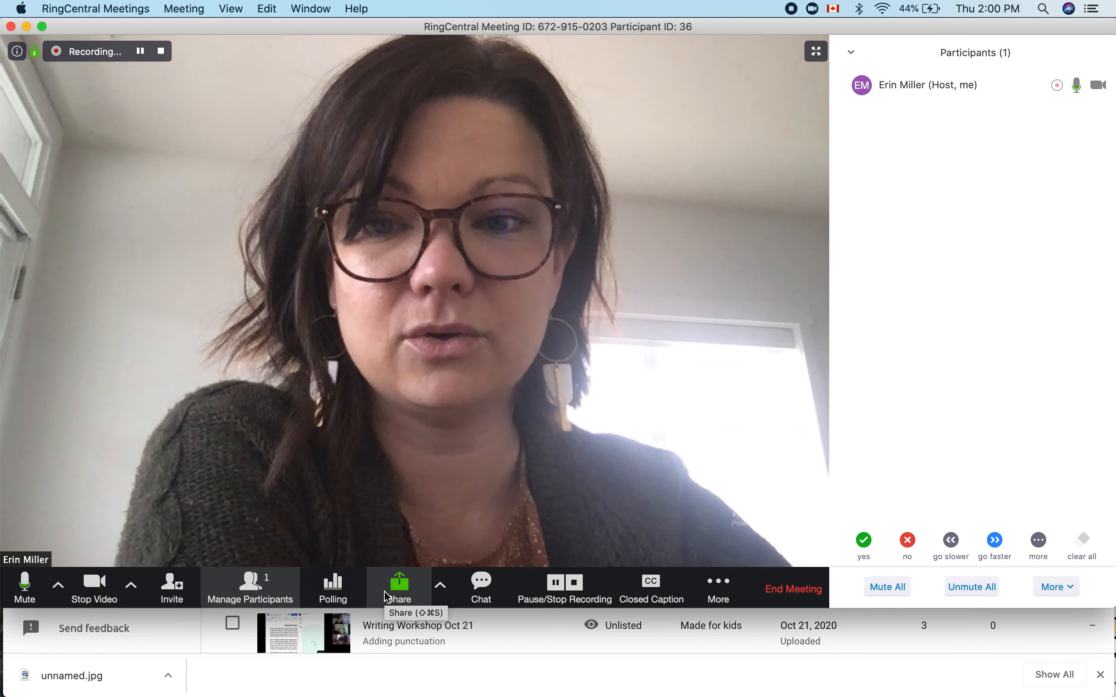
mouse_move(774, 276)
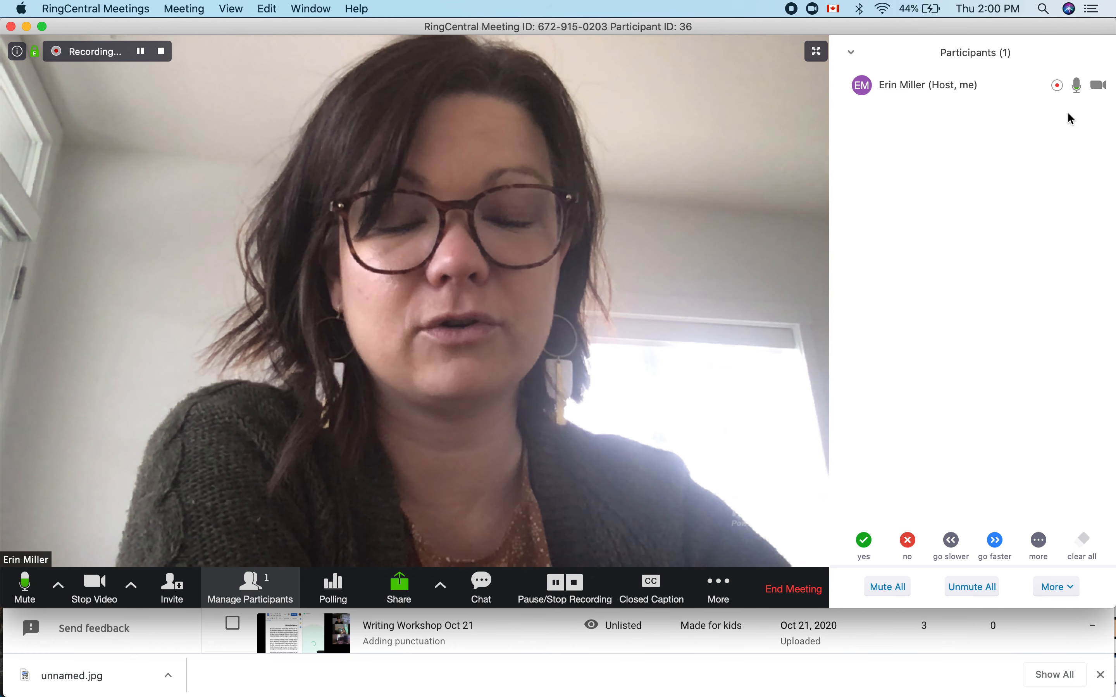
mouse_move(1092, 124)
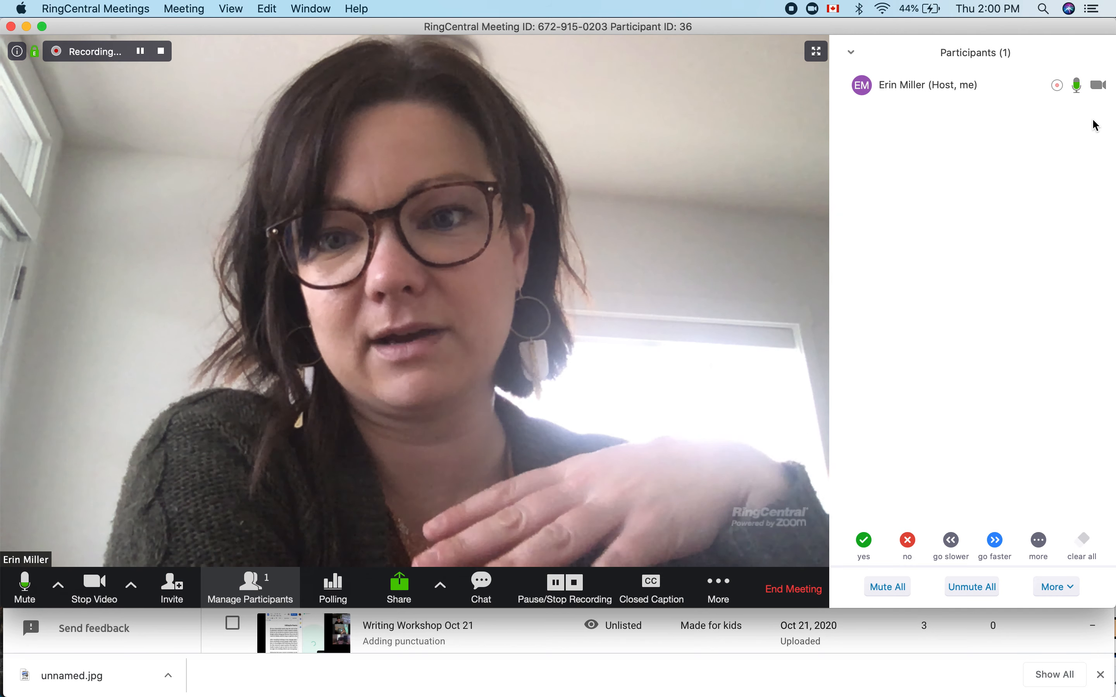
mouse_move(963, 197)
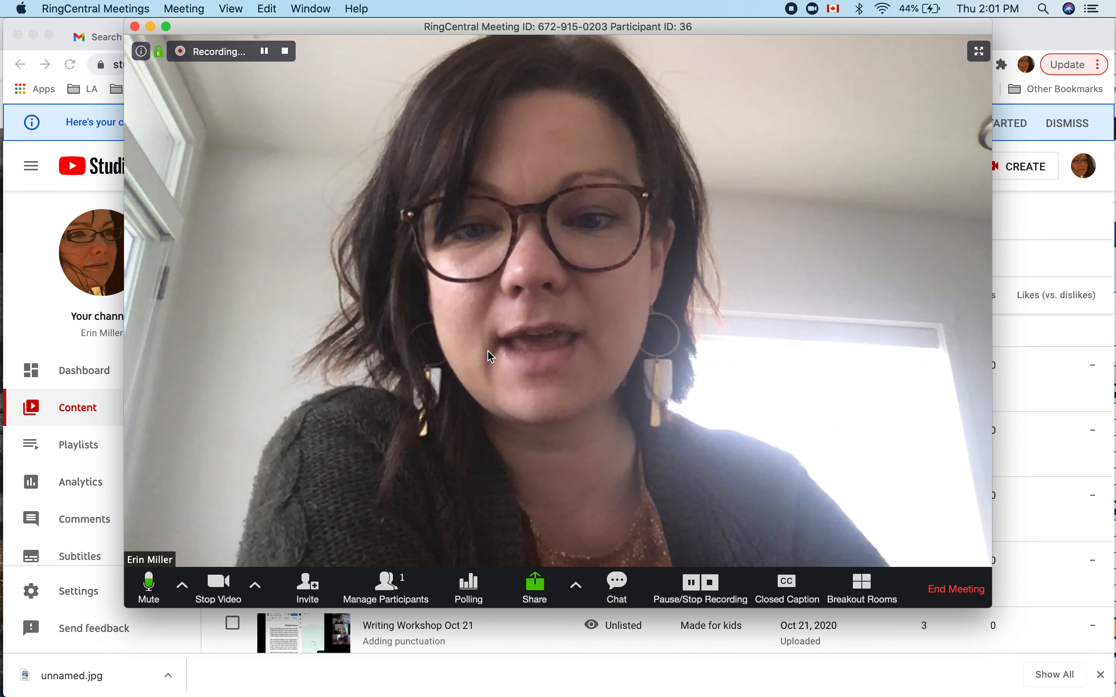
- Invite participants by email, choosing Gmail so a draft with the join details opens
left_click(307, 588)
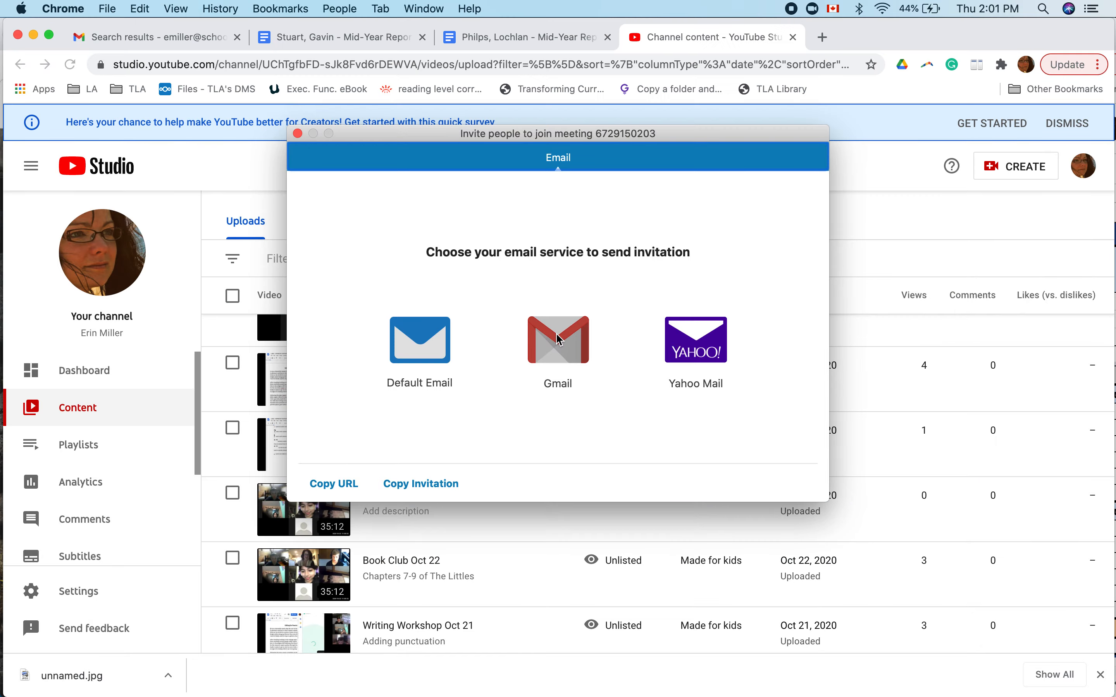
left_click(557, 339)
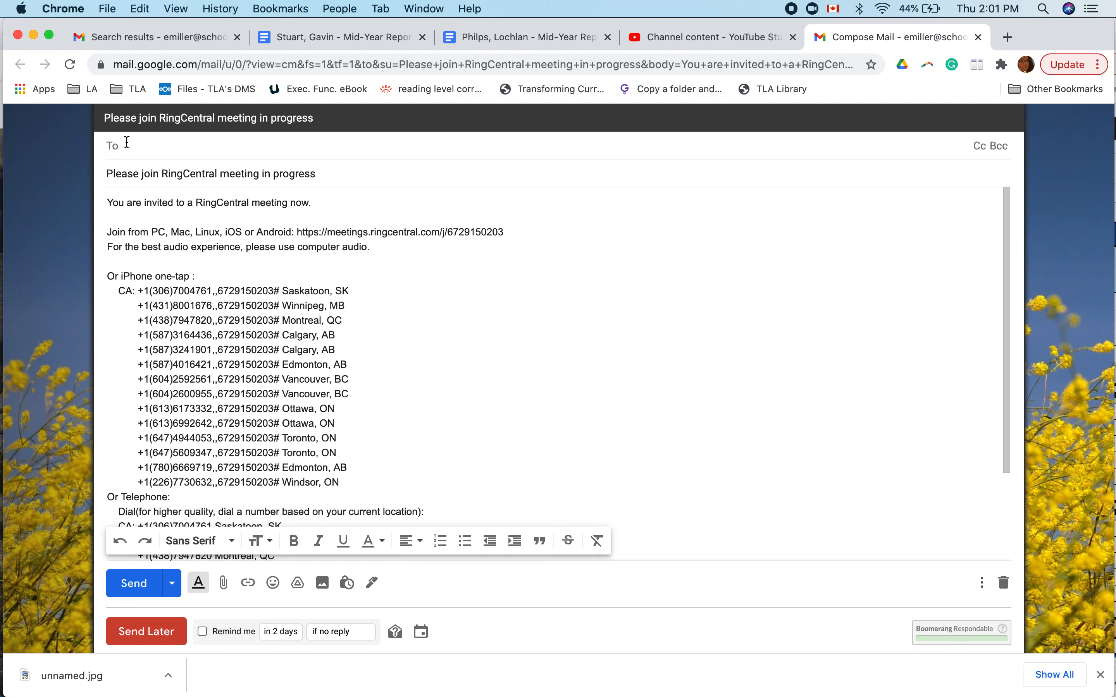
- Check the Gmail invitation's recipients and join link, return to the call and choose End Meeting
left_click(124, 146)
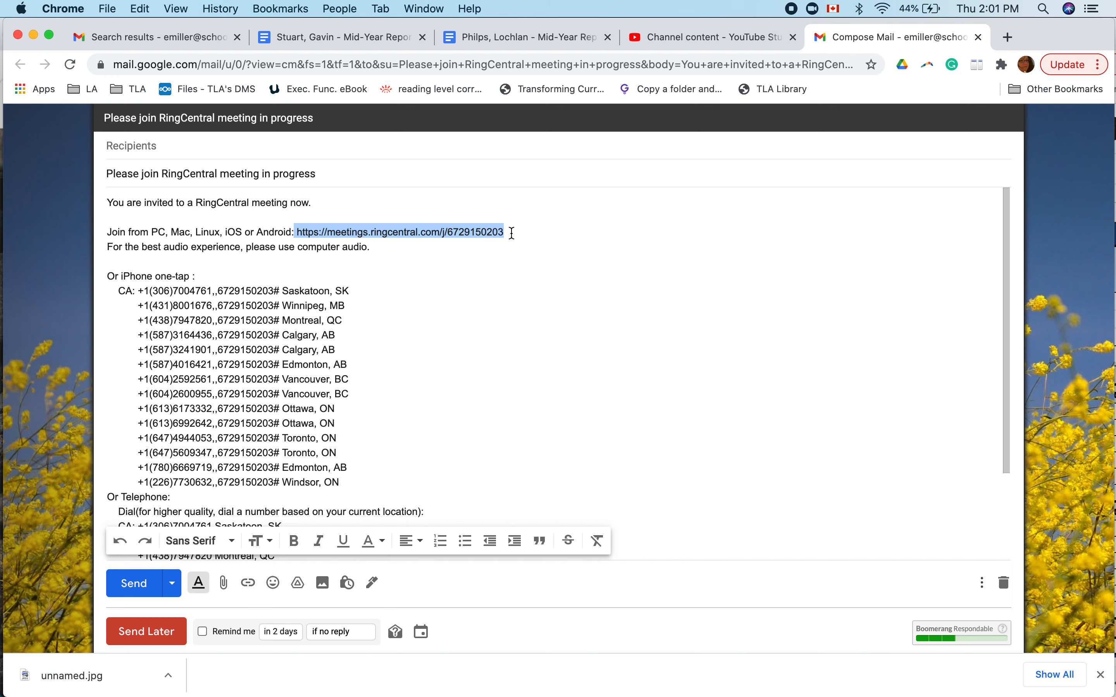
mouse_move(909, 178)
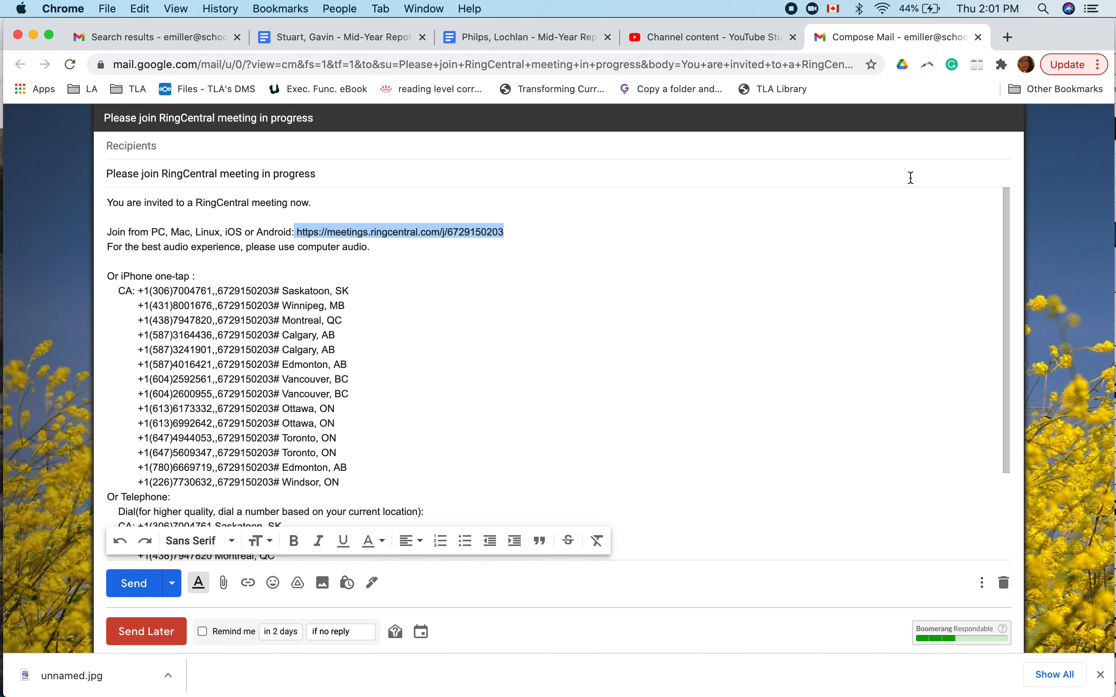
left_click(560, 665)
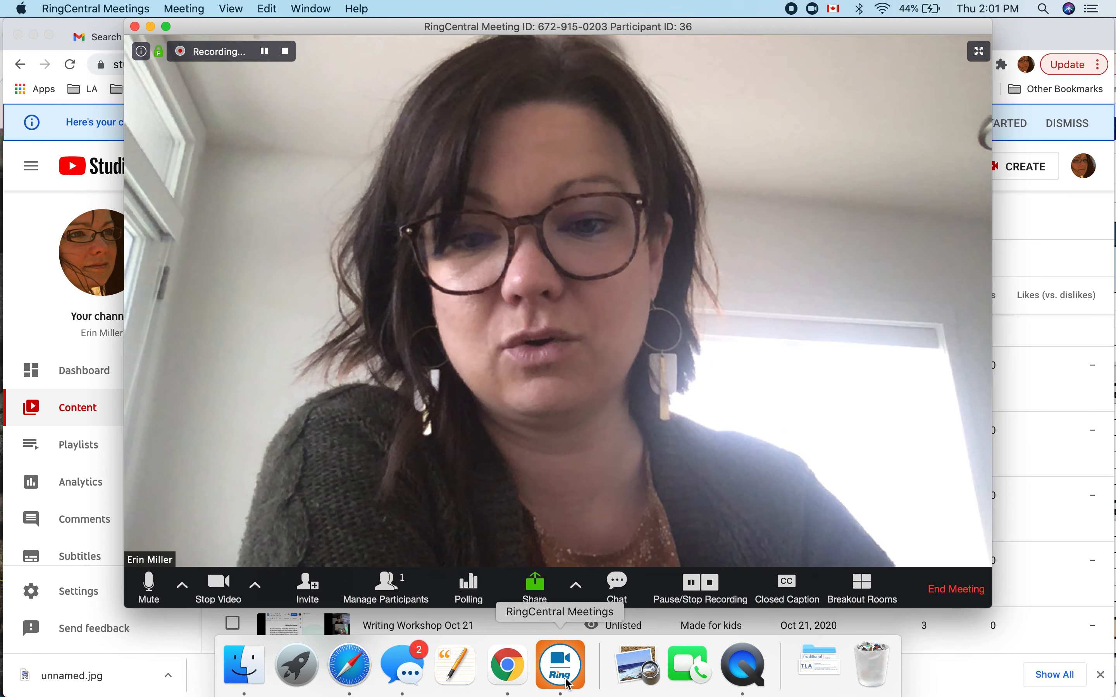
mouse_move(955, 589)
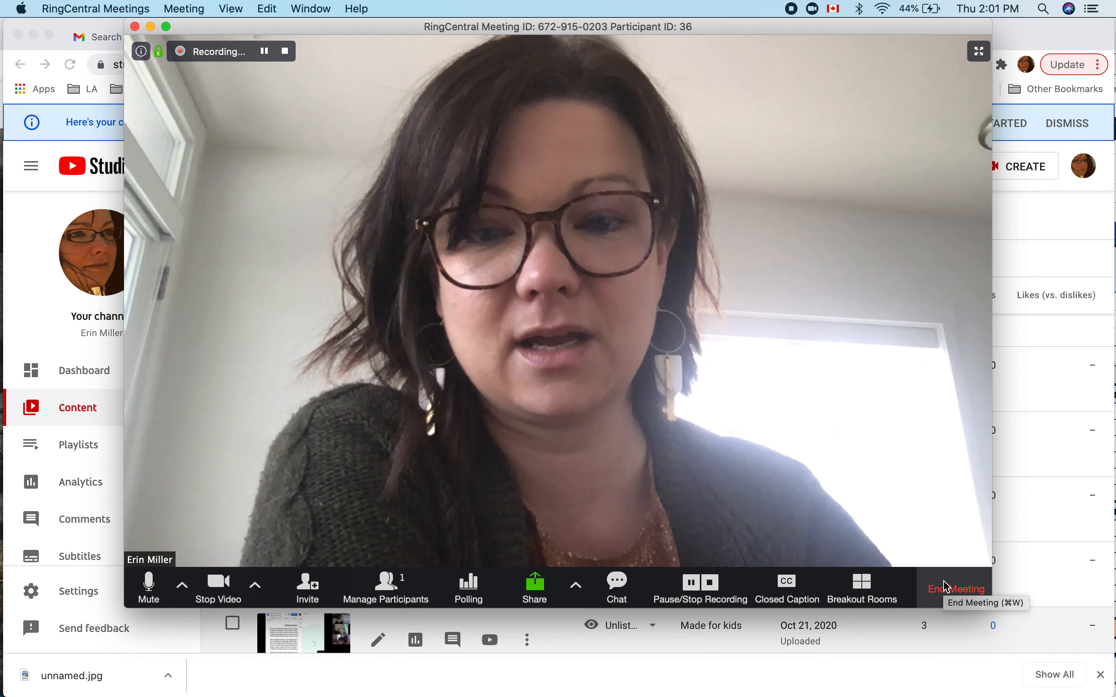
left_click(955, 589)
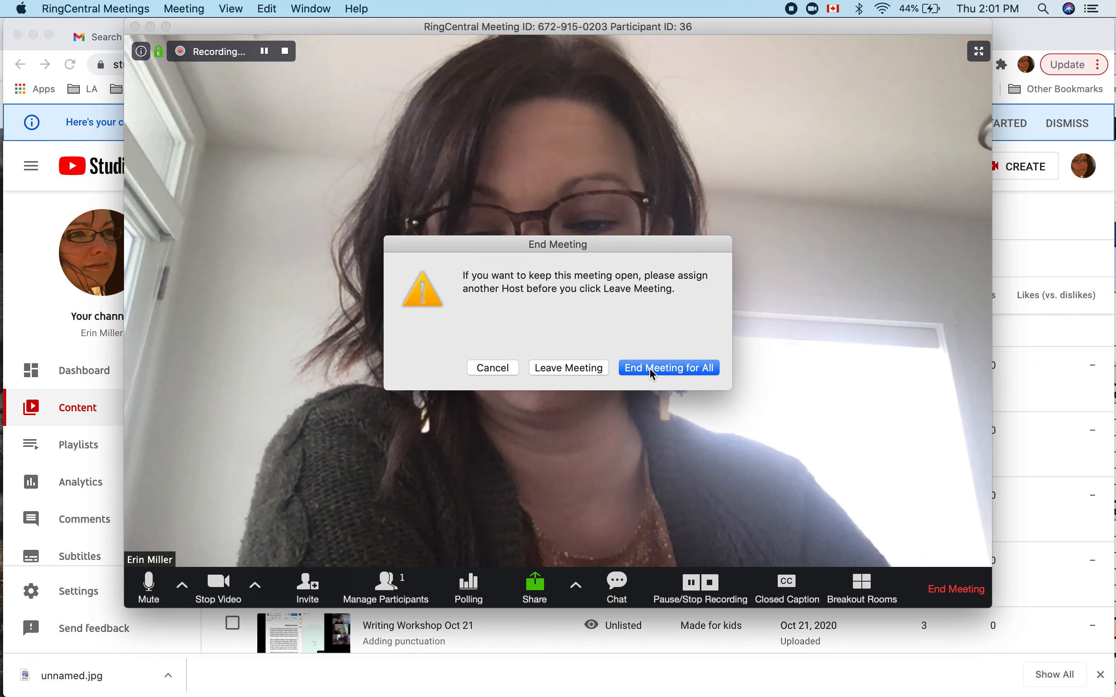